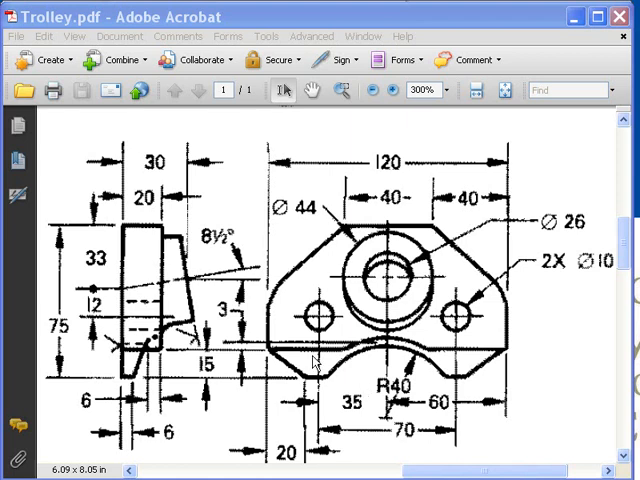
{"action": "mouse_move", "coordinate": [223, 323]}
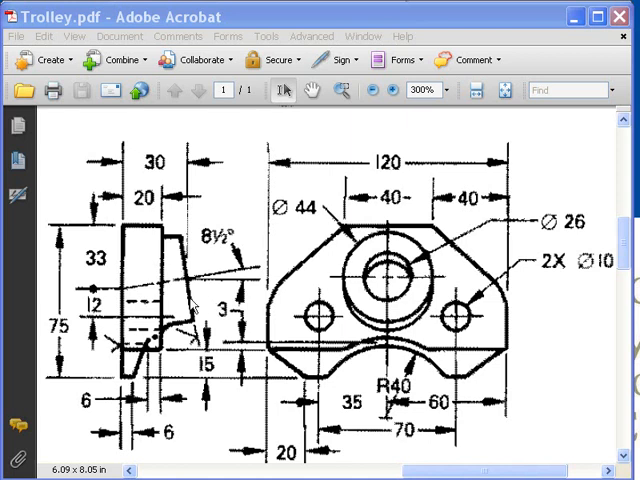
{"action": "mouse_move", "coordinate": [187, 238]}
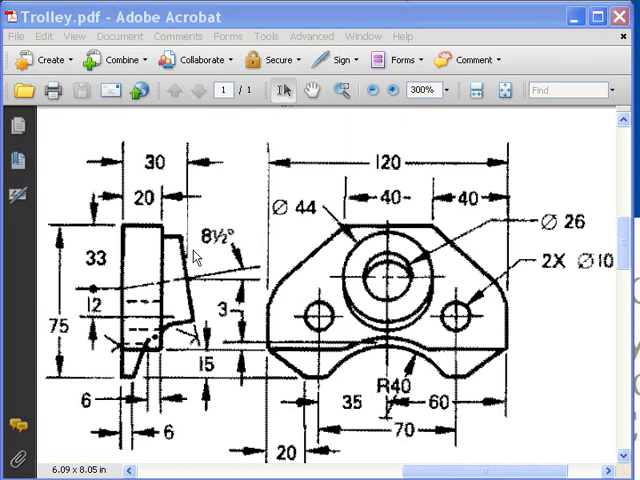
{"action": "mouse_move", "coordinate": [243, 233]}
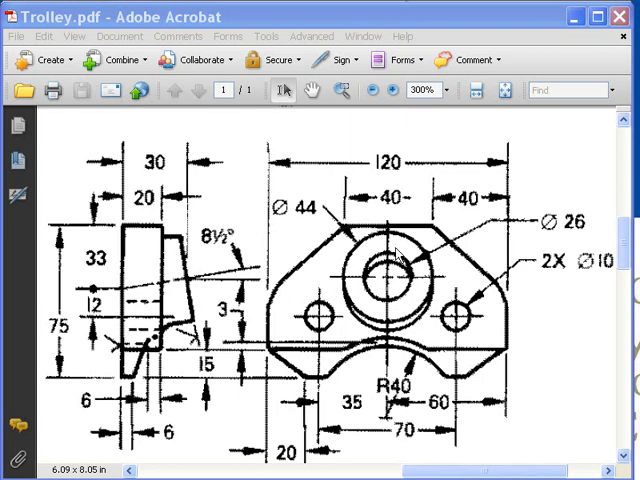
{"action": "mouse_move", "coordinate": [192, 347]}
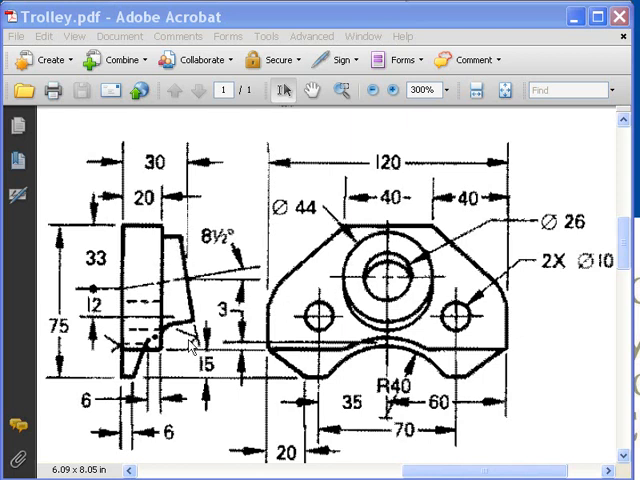
{"action": "mouse_move", "coordinate": [223, 282]}
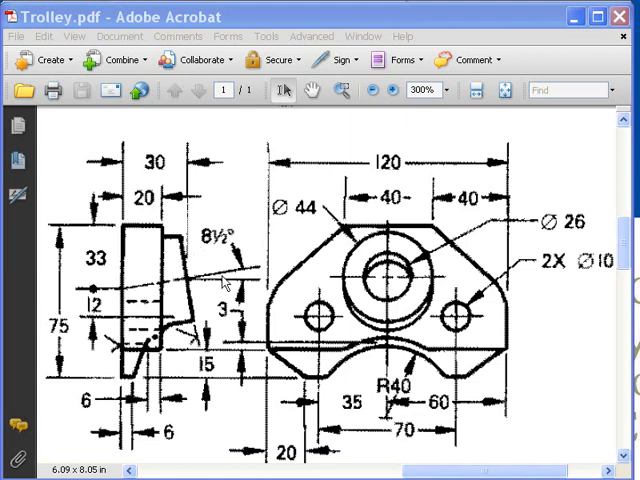
{"action": "mouse_move", "coordinate": [205, 232]}
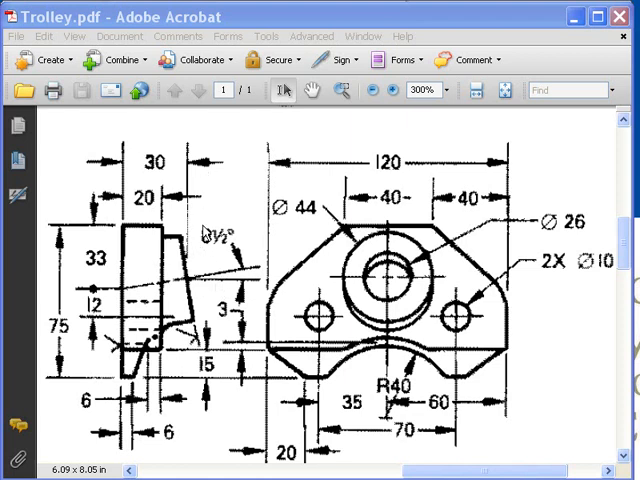
{"action": "mouse_move", "coordinate": [195, 288]}
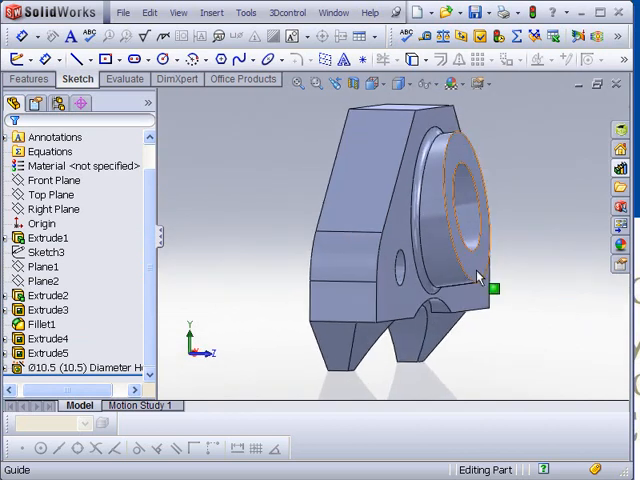
- Move the rollback bar to just below Extrude1, leaving only the arched base plate active
{"action": "left_click", "coordinate": [45, 295]}
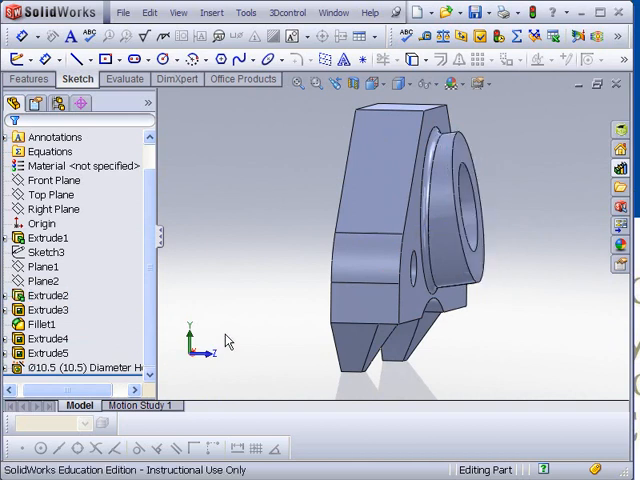
{"action": "left_click", "coordinate": [56, 136]}
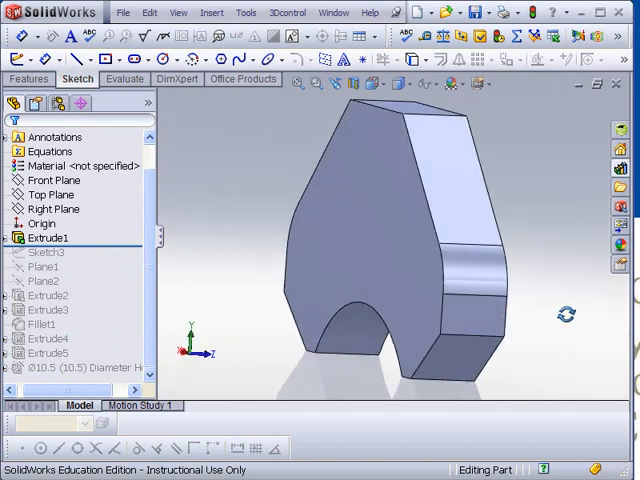
{"action": "left_click", "coordinate": [395, 235]}
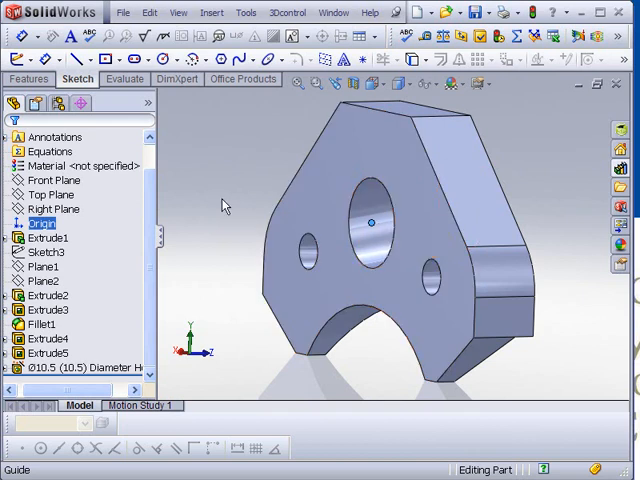
{"action": "left_click", "coordinate": [75, 369]}
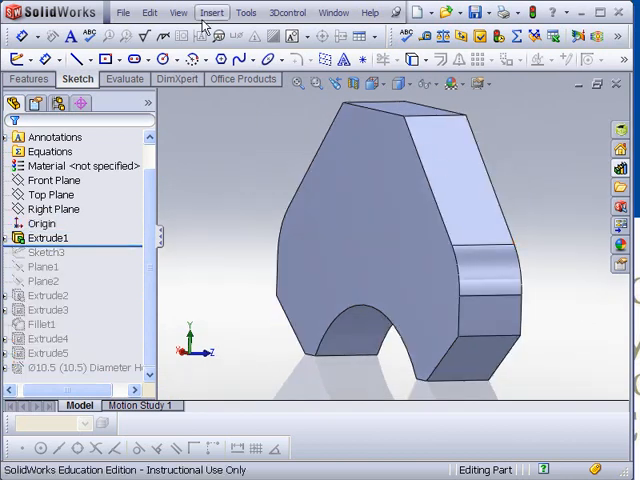
- Insert reference axis Axis3 at the intersection of Front Plane and Top Plane
{"action": "left_click", "coordinate": [211, 12]}
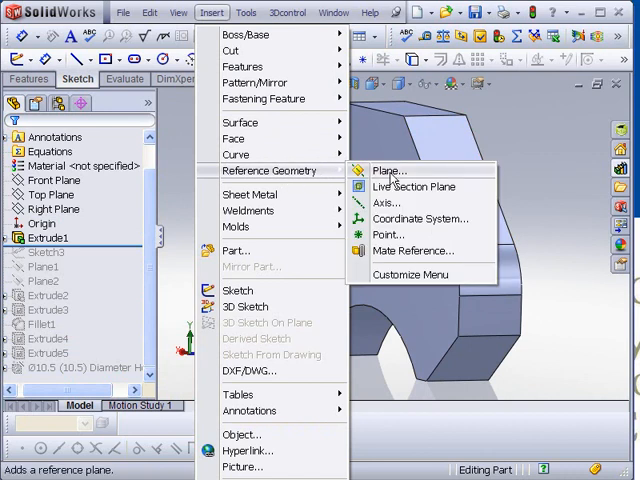
{"action": "left_click", "coordinate": [388, 202]}
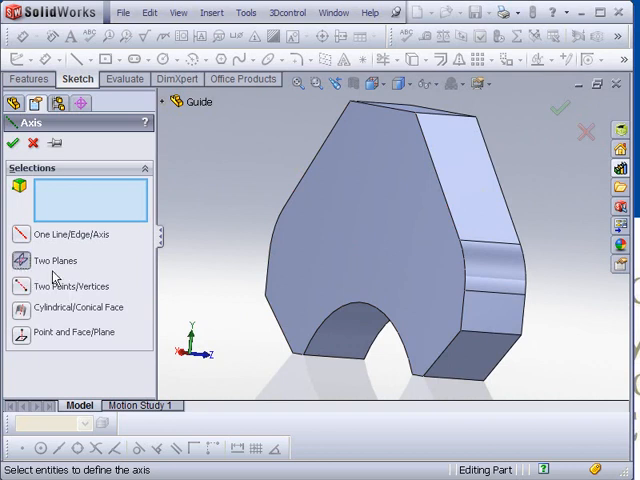
{"action": "mouse_move", "coordinate": [165, 105]}
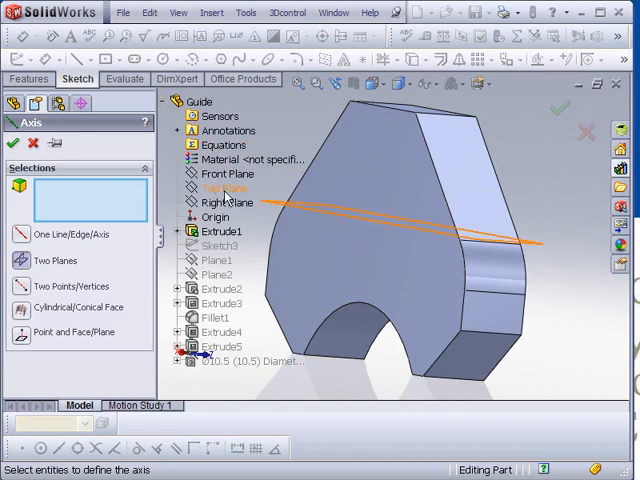
{"action": "left_click", "coordinate": [217, 173]}
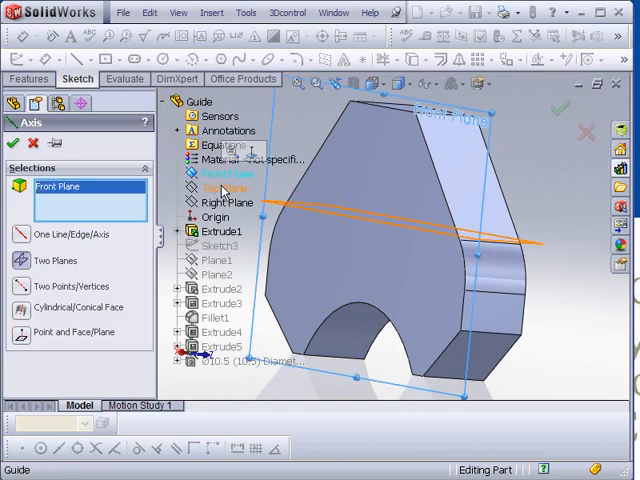
{"action": "left_click", "coordinate": [219, 189]}
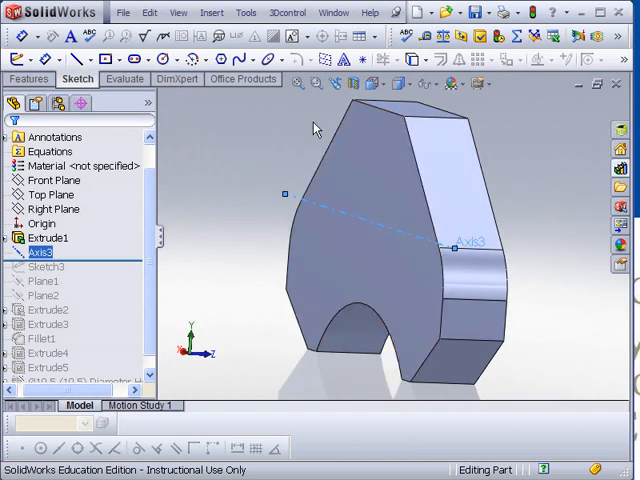
- Create Plane5 through Axis3 at 8.50° to the part face
{"action": "left_click", "coordinate": [211, 12]}
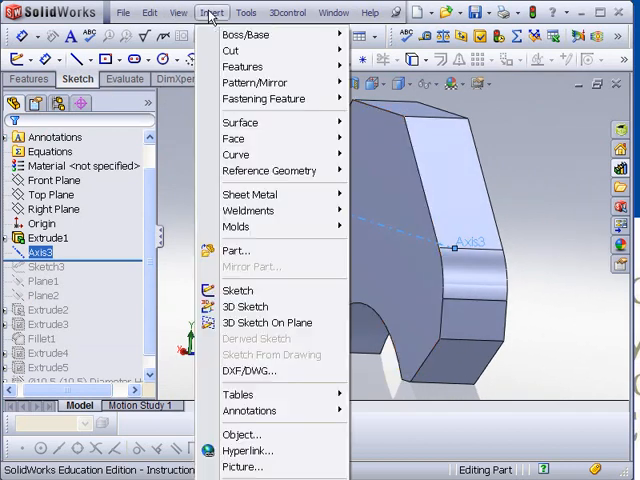
{"action": "mouse_move", "coordinate": [269, 170]}
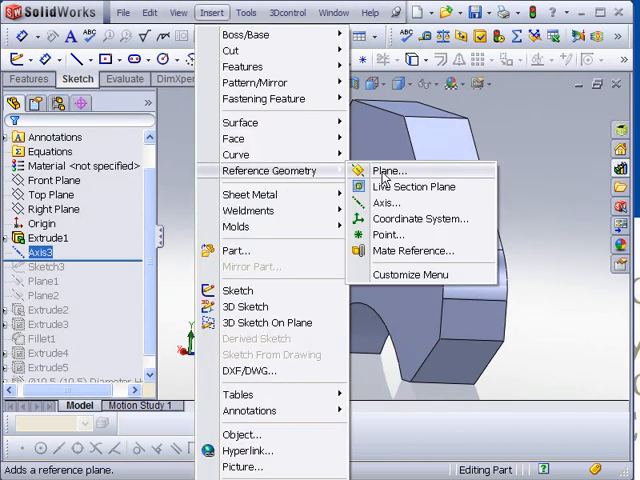
{"action": "left_click", "coordinate": [390, 170]}
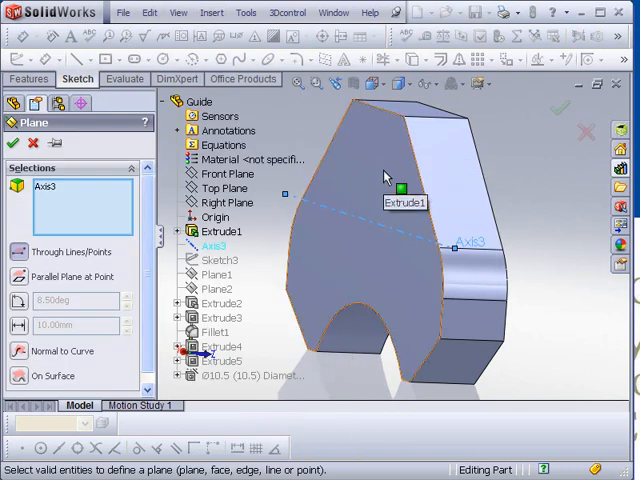
{"action": "left_click", "coordinate": [390, 200]}
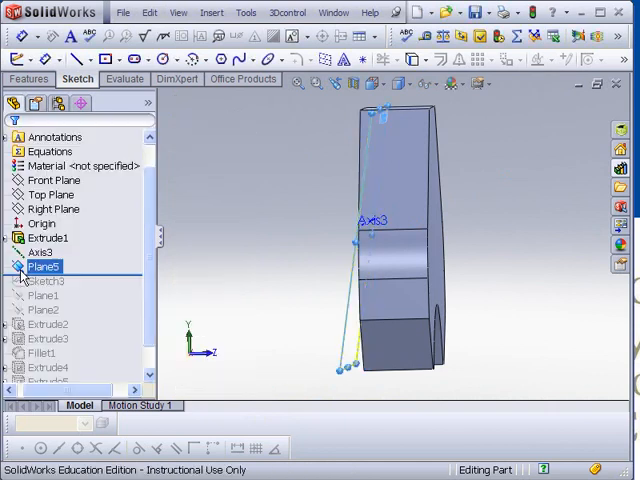
- Edit Plane5 to reverse its tilt direction
{"action": "right_click", "coordinate": [44, 267]}
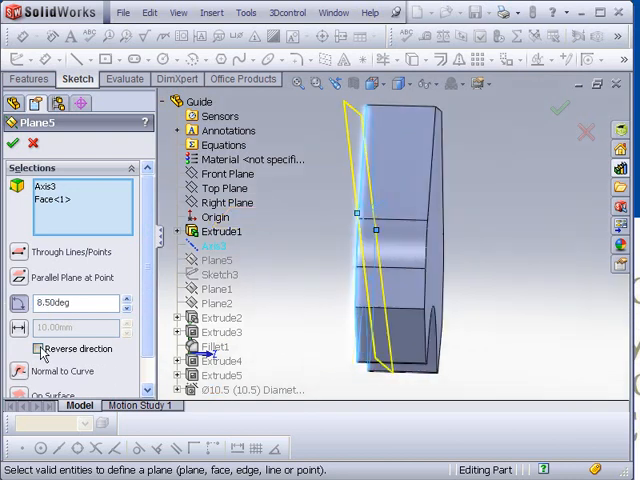
{"action": "left_click", "coordinate": [38, 348]}
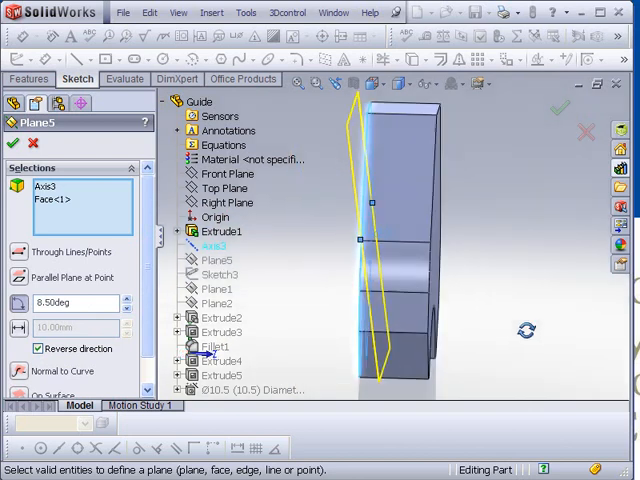
{"action": "left_click", "coordinate": [14, 143]}
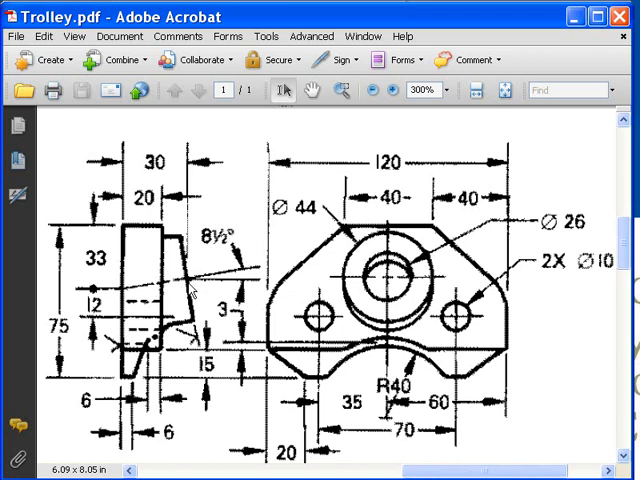
{"action": "mouse_move", "coordinate": [197, 289]}
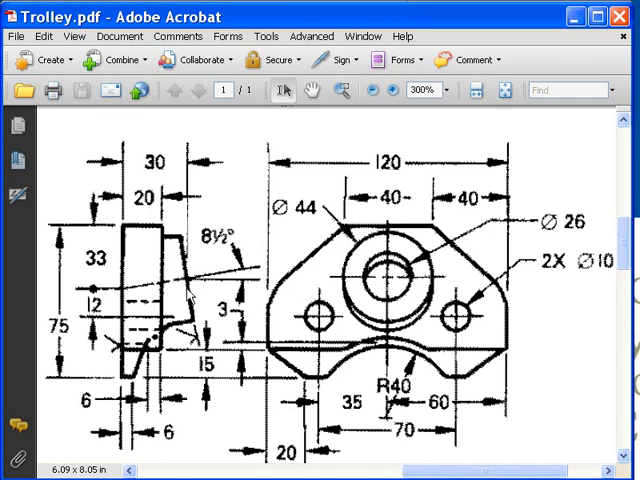
{"action": "mouse_move", "coordinate": [118, 298]}
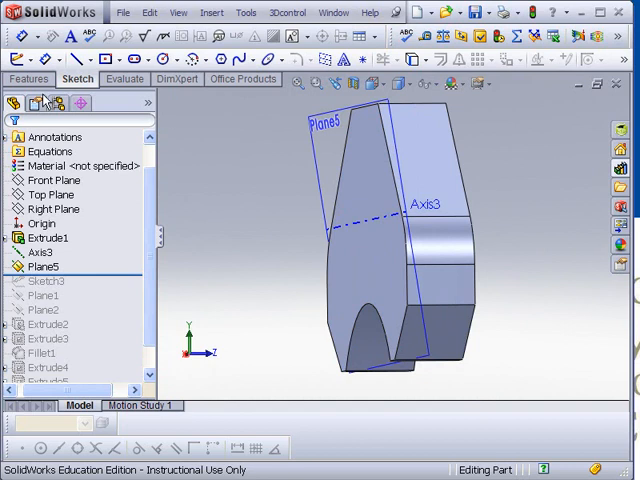
{"action": "mouse_move", "coordinate": [218, 170]}
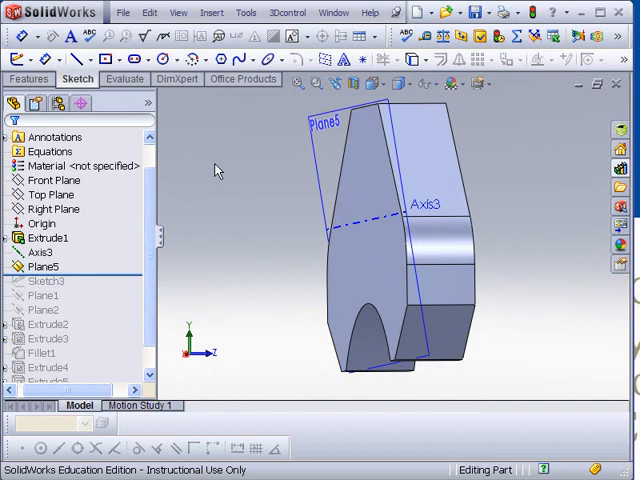
- Fully define Sketch13's line on Plane5 with a 30 mm length and an angle to Axis3
{"action": "left_click", "coordinate": [335, 130]}
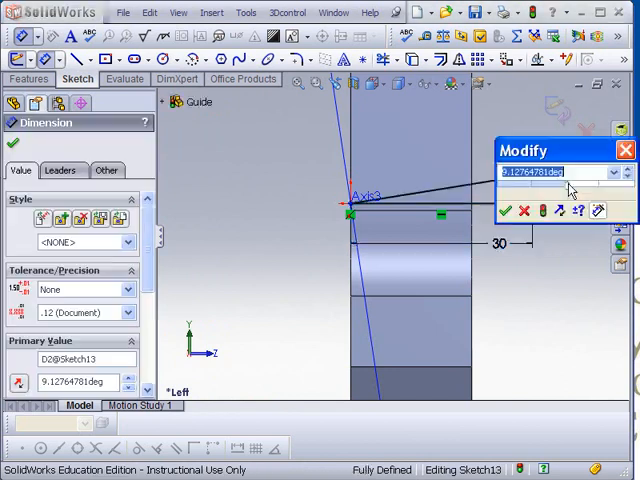
{"action": "left_click", "coordinate": [507, 211]}
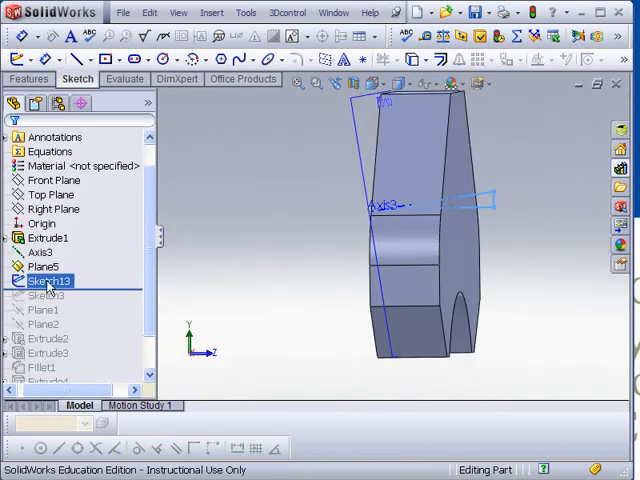
{"action": "left_click", "coordinate": [41, 252]}
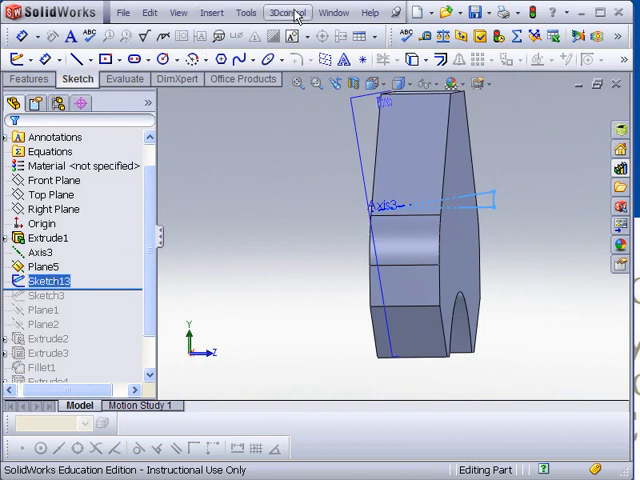
- Create Plane6 parallel to Plane5 through Point4 of Sketch13
{"action": "left_click", "coordinate": [211, 12]}
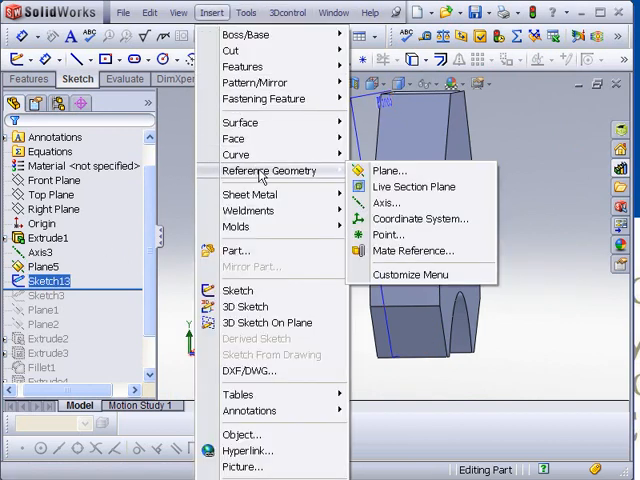
{"action": "left_click", "coordinate": [391, 170]}
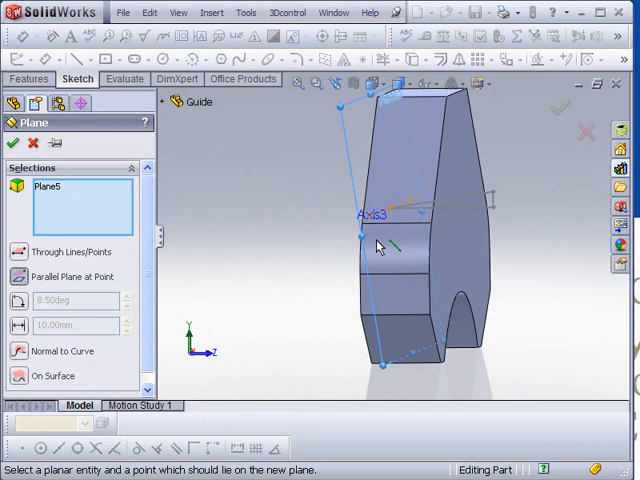
{"action": "left_click", "coordinate": [490, 190]}
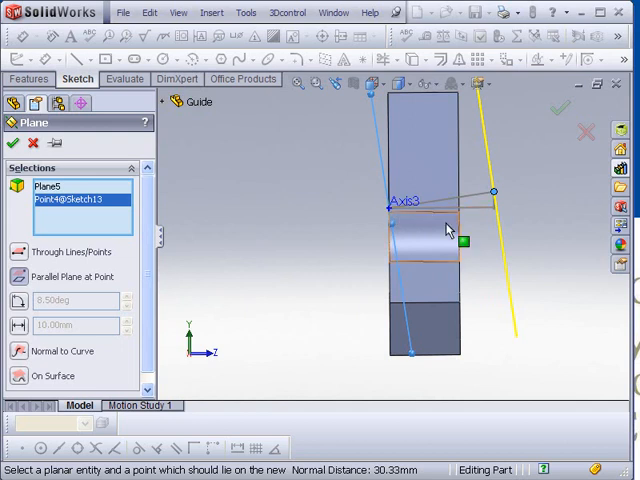
{"action": "mouse_move", "coordinate": [405, 245]}
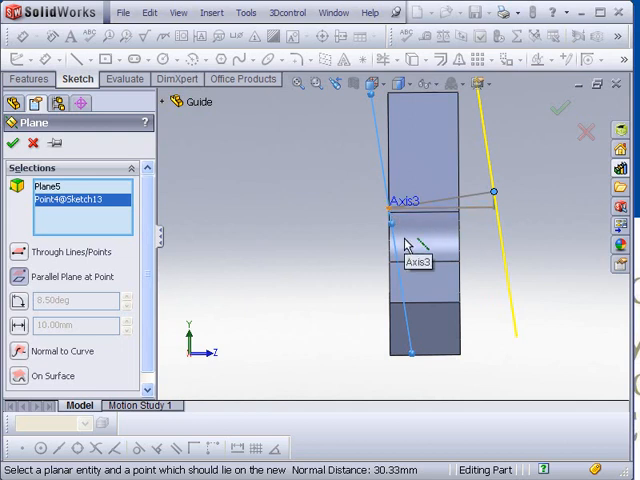
{"action": "left_click", "coordinate": [14, 145]}
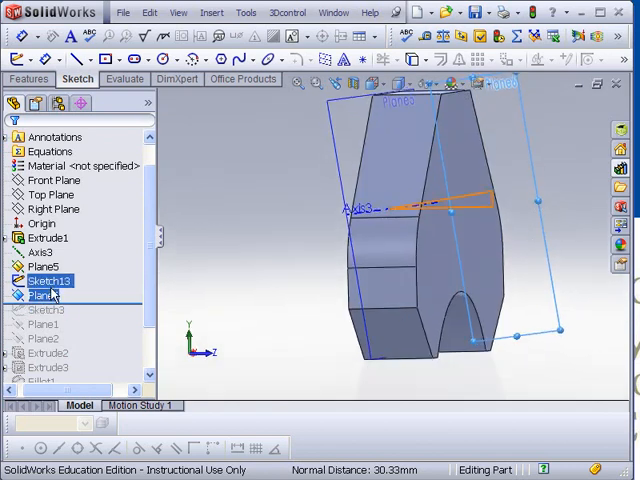
{"action": "right_click", "coordinate": [44, 281]}
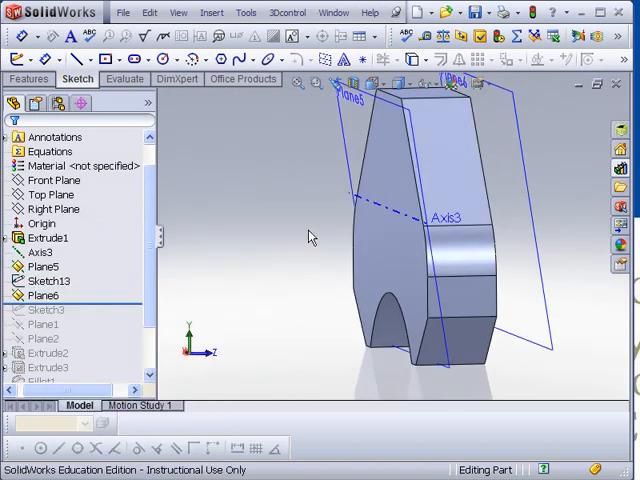
- Start Sketch14 on Plane6, view it normal, and draw a circle
{"action": "right_click", "coordinate": [43, 251]}
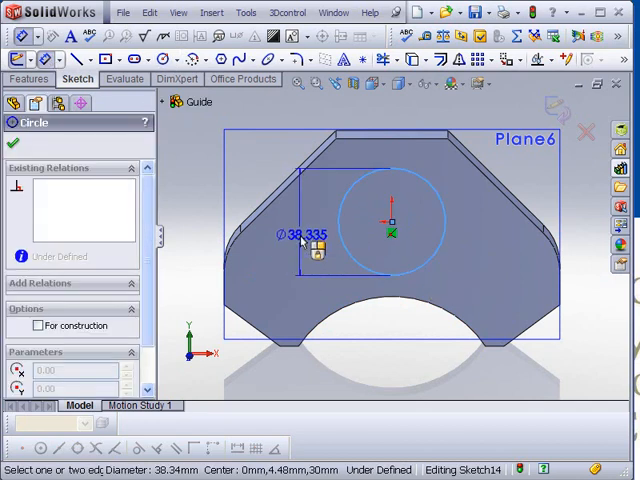
- Add a diameter dimension to Sketch14's circle to fully define it
{"action": "left_click", "coordinate": [298, 235]}
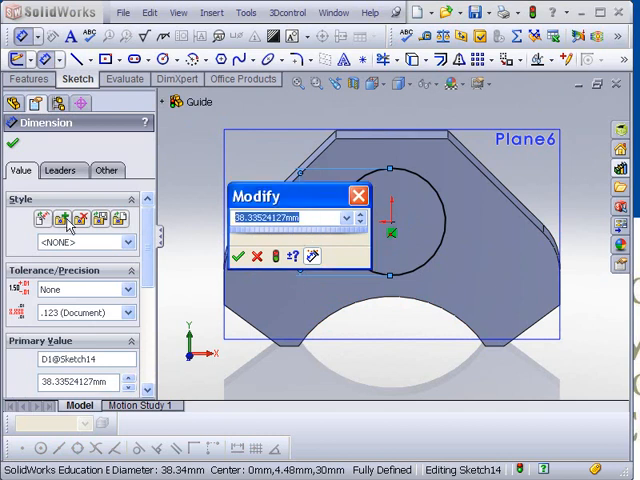
{"action": "left_click", "coordinate": [238, 256]}
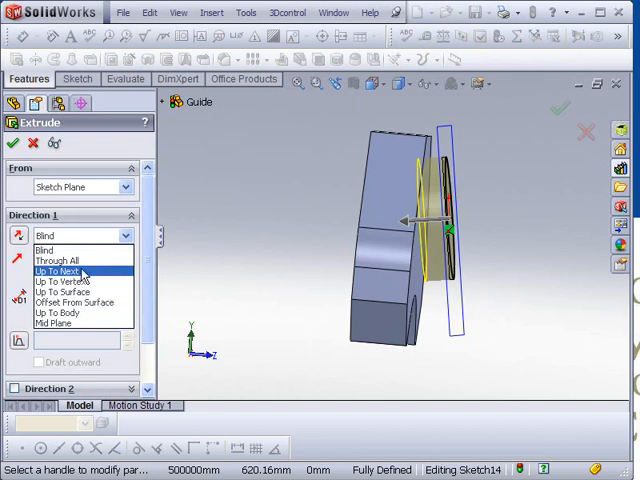
- Extrude Sketch14's circle Up To Next, creating boss Extrude6
{"action": "left_click", "coordinate": [70, 270]}
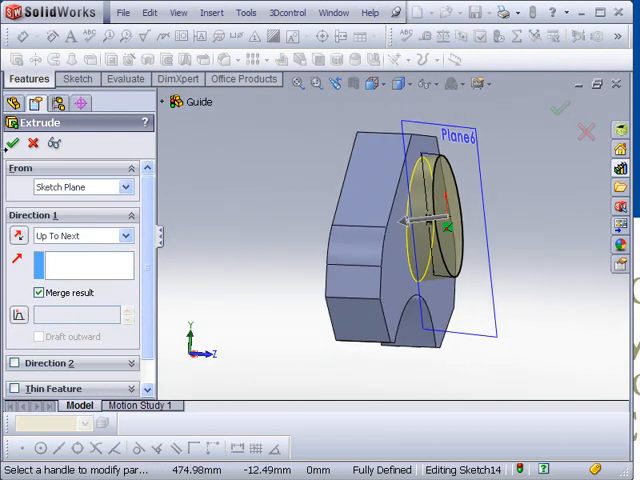
{"action": "left_click", "coordinate": [13, 144]}
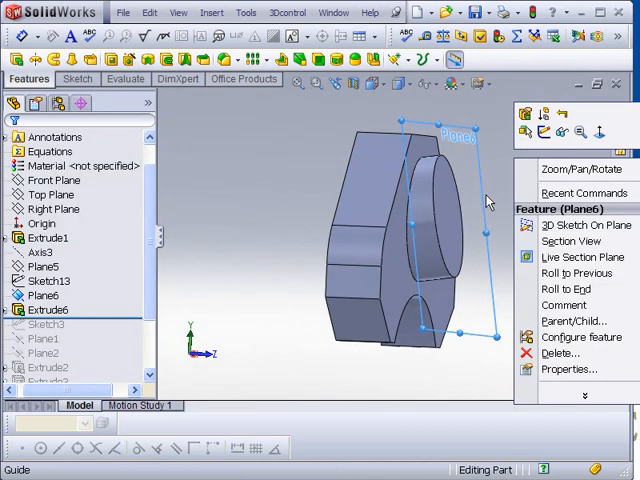
{"action": "mouse_move", "coordinate": [480, 172]}
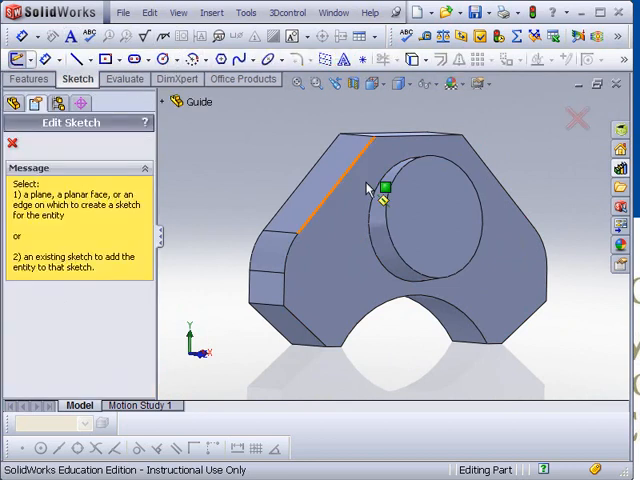
{"action": "mouse_move", "coordinate": [435, 225]}
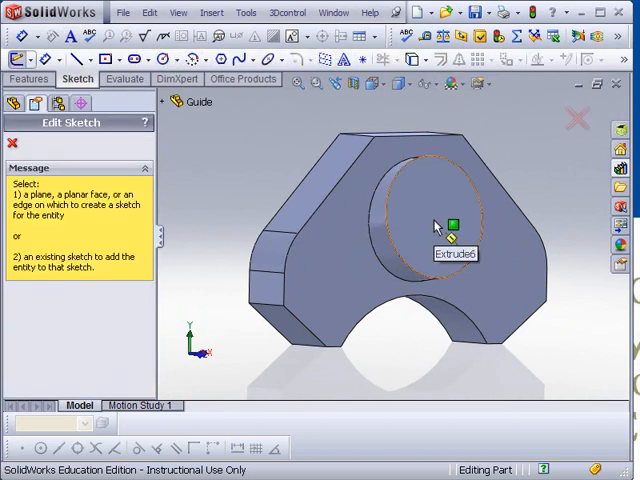
{"action": "mouse_move", "coordinate": [448, 220]}
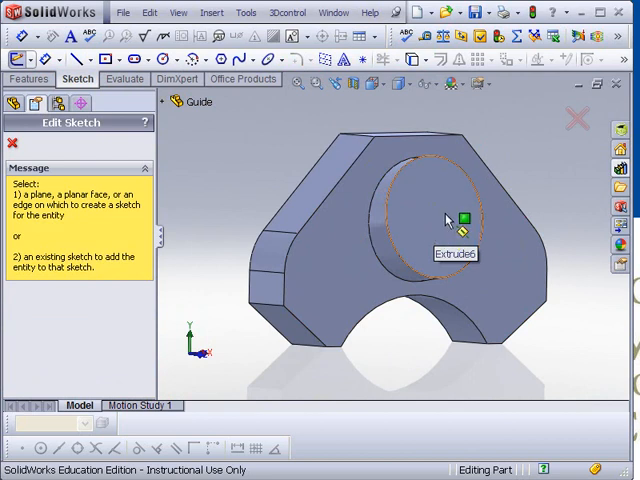
{"action": "mouse_move", "coordinate": [447, 212]}
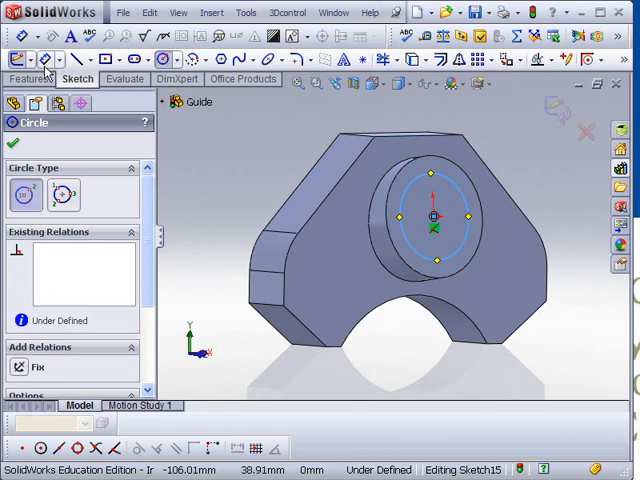
- Add a diameter dimension to Sketch15's circle on the boss end face
{"action": "left_click", "coordinate": [13, 143]}
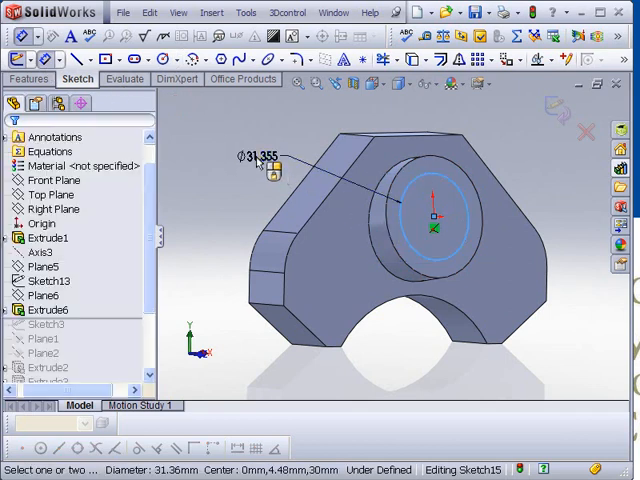
{"action": "left_click", "coordinate": [252, 157]}
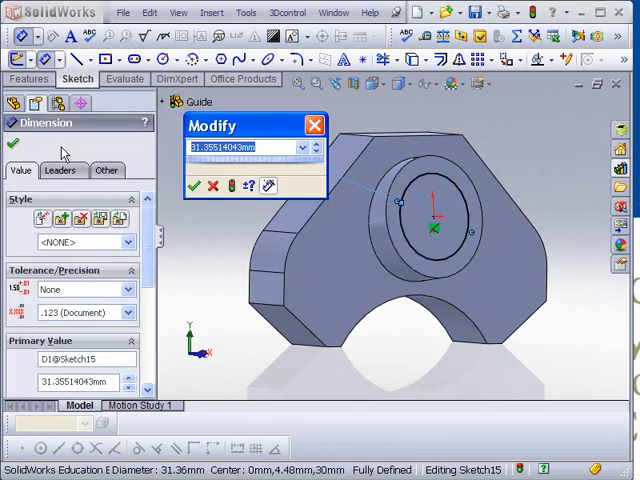
{"action": "left_click", "coordinate": [197, 187]}
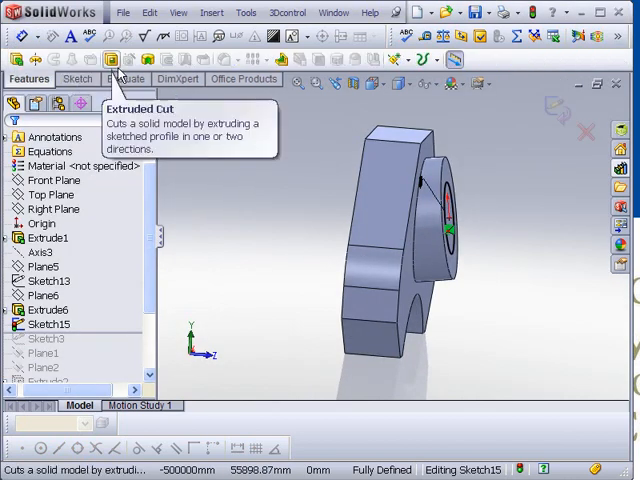
- Cut Sketch15's circle Up To Next, creating hole Extrude7 through the boss
{"action": "left_click", "coordinate": [111, 60]}
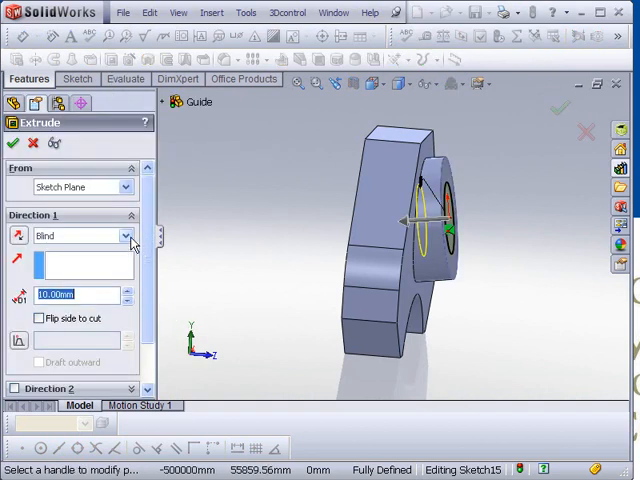
{"action": "left_click", "coordinate": [128, 235]}
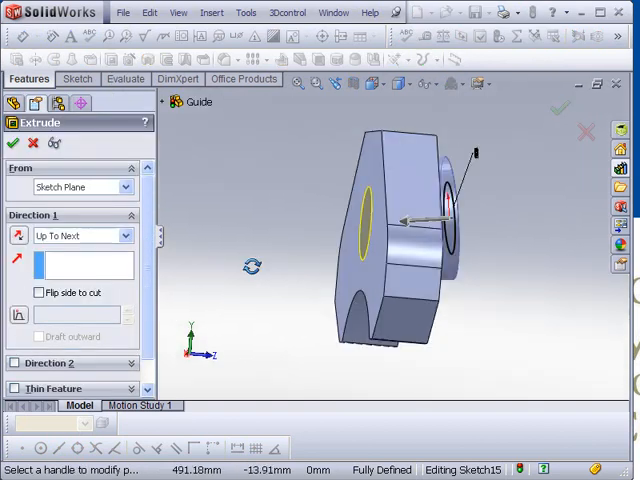
{"action": "left_click", "coordinate": [143, 235]}
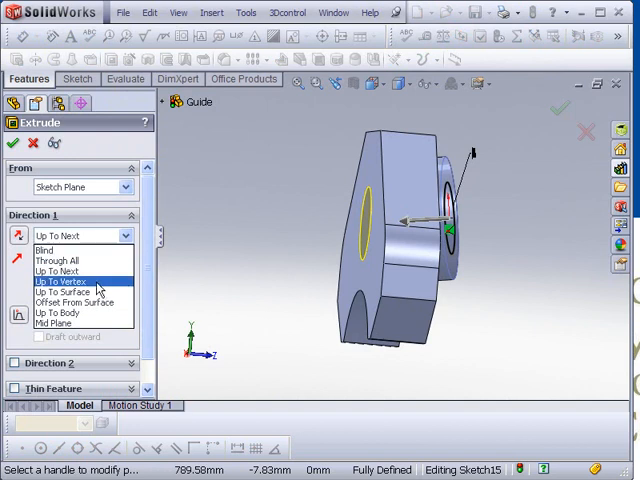
{"action": "left_click", "coordinate": [66, 292]}
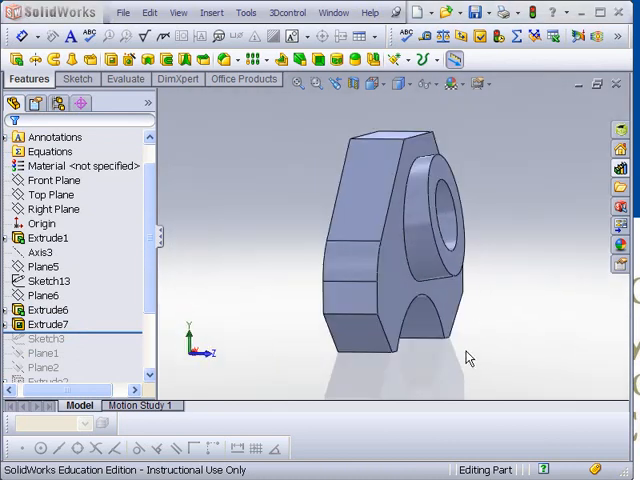
{"action": "mouse_move", "coordinate": [527, 333]}
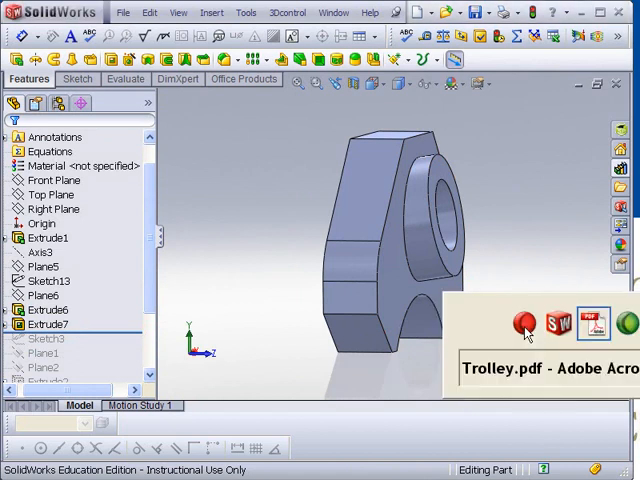
- Switch to Acrobat to review the Trolley.pdf drawing dimensions
{"action": "left_click", "coordinate": [592, 324]}
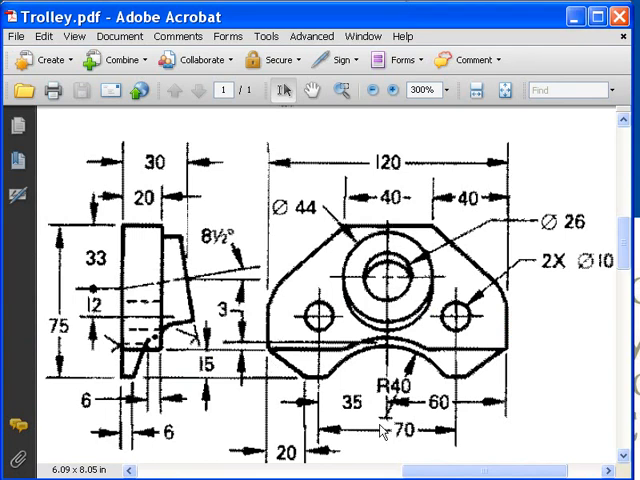
{"action": "mouse_move", "coordinate": [265, 340]}
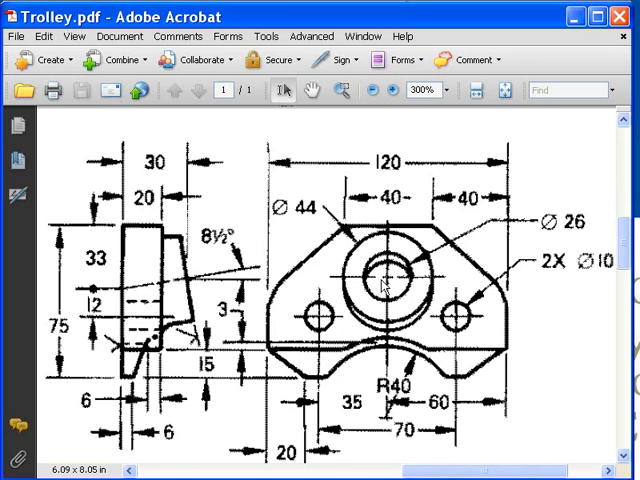
{"action": "mouse_move", "coordinate": [378, 215]}
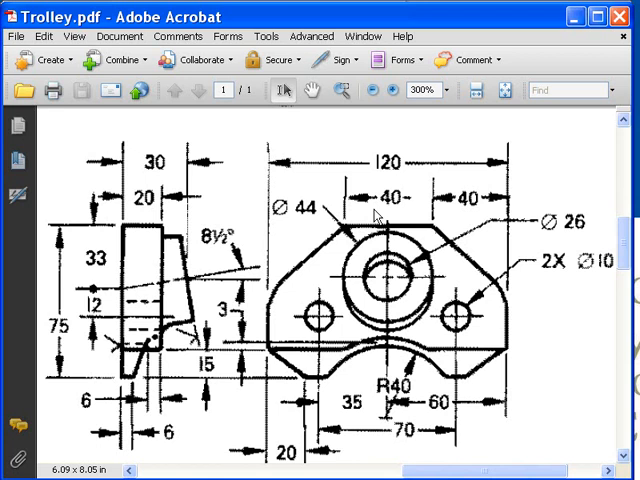
{"action": "mouse_move", "coordinate": [142, 368]}
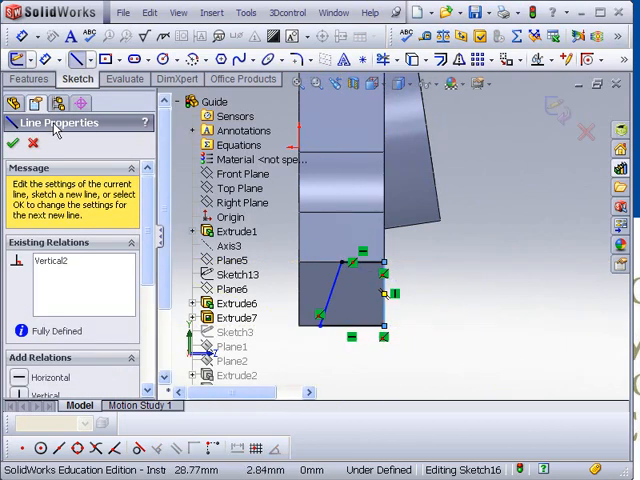
- Finish the slanted line in Sketch16 and accept Line Properties
{"action": "left_click", "coordinate": [13, 143]}
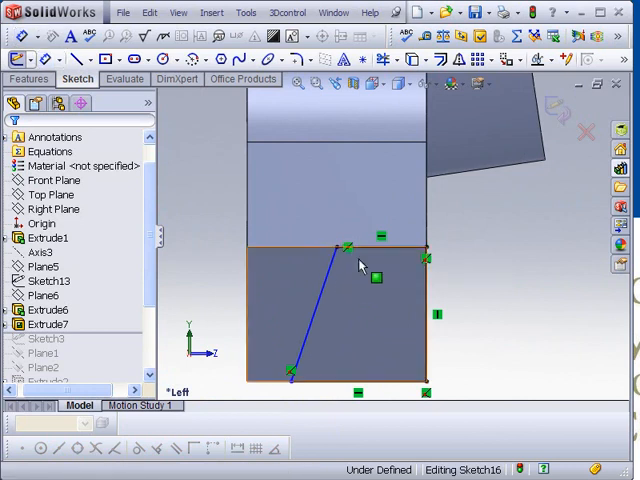
{"action": "left_click", "coordinate": [348, 248]}
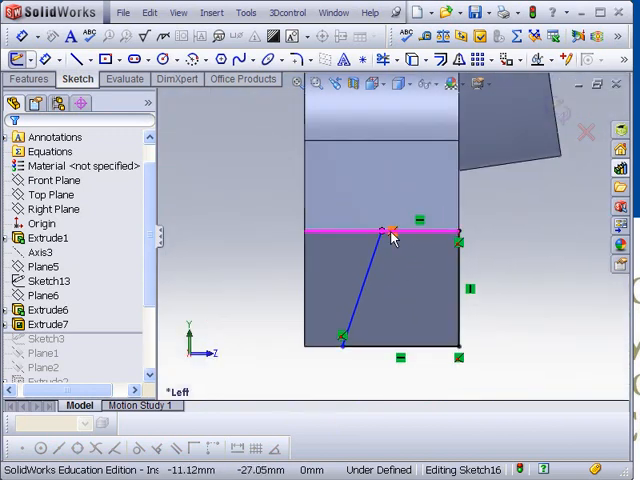
{"action": "mouse_move", "coordinate": [395, 237]}
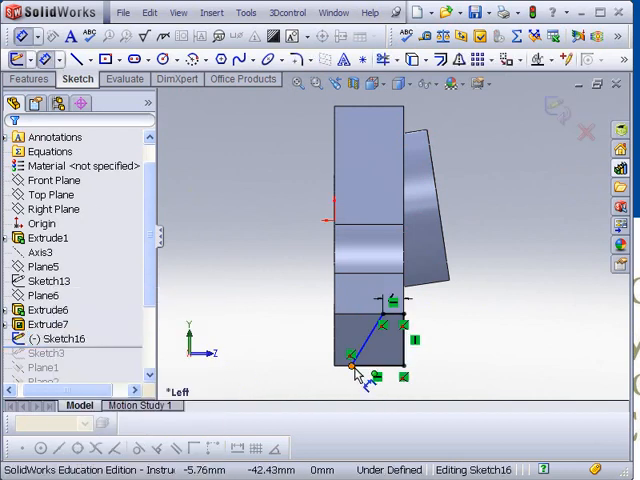
- Dimension the slanted line's lower endpoint 6 mm from the base edge
{"action": "left_click", "coordinate": [350, 380]}
{"action": "type", "text": "60"}
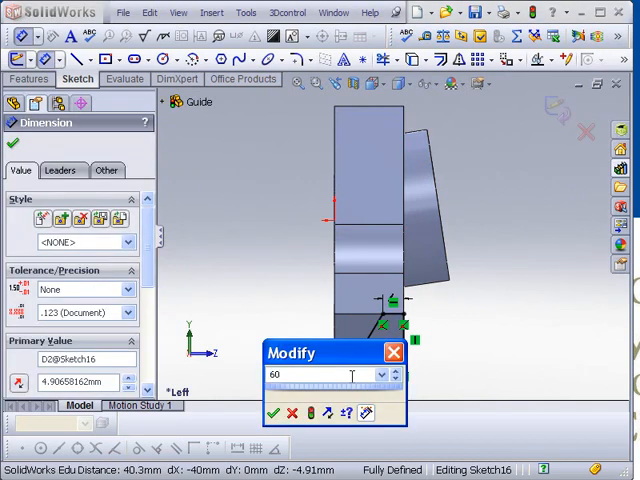
{"action": "left_click", "coordinate": [270, 413]}
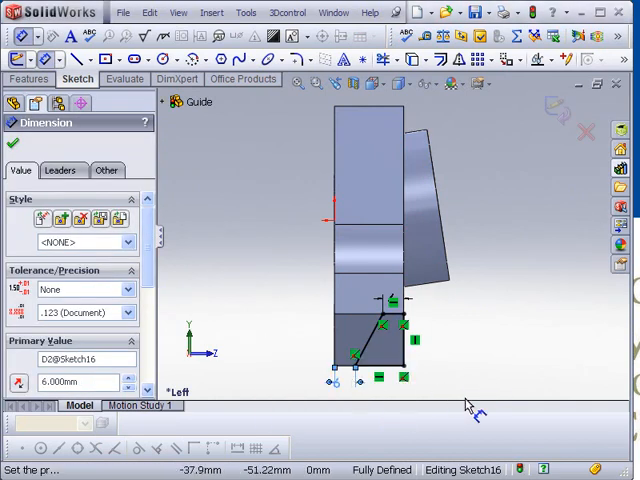
{"action": "mouse_move", "coordinate": [543, 305]}
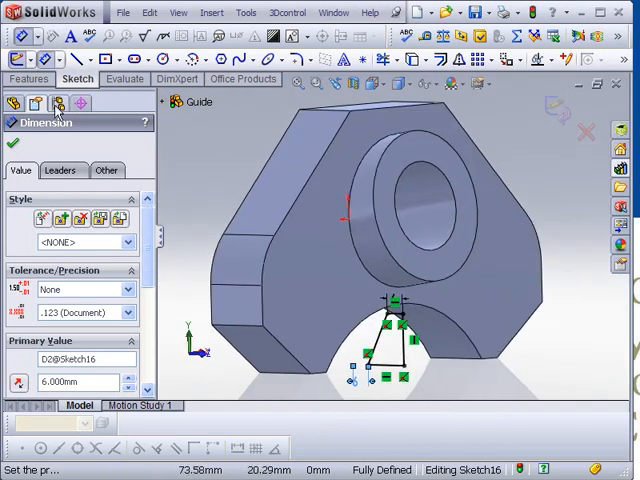
{"action": "mouse_move", "coordinate": [111, 62]}
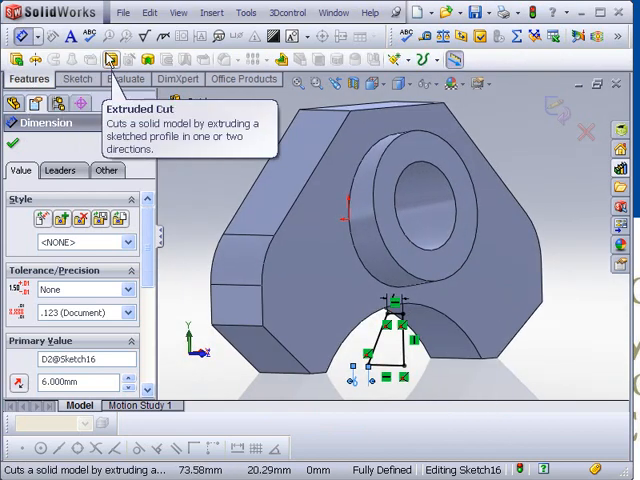
- Extrude-cut Sketch16 with both directions set to Up To Next
{"action": "left_click", "coordinate": [112, 61]}
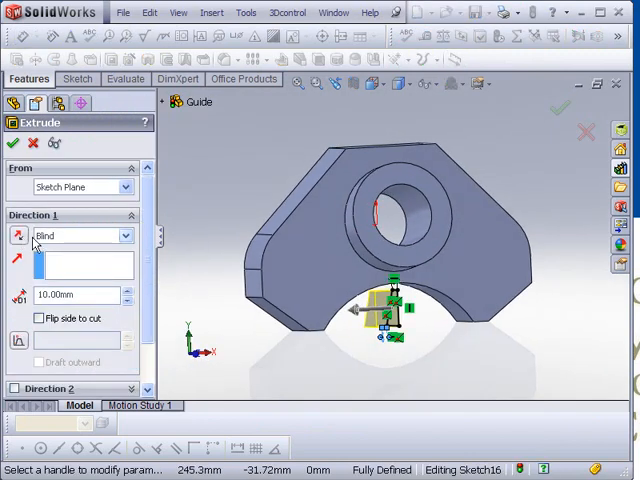
{"action": "left_click", "coordinate": [133, 235]}
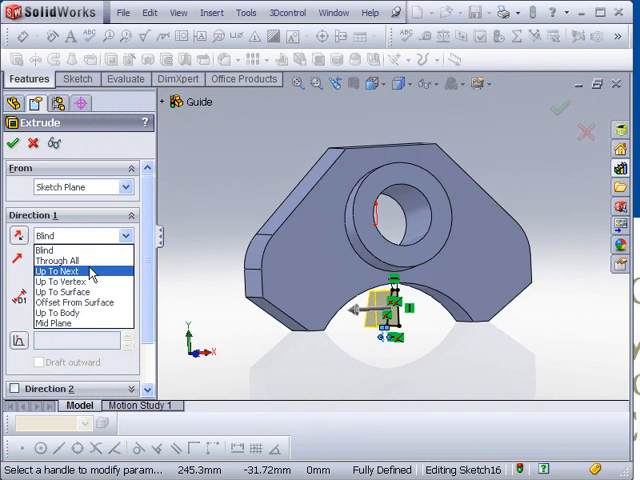
{"action": "left_click", "coordinate": [60, 271]}
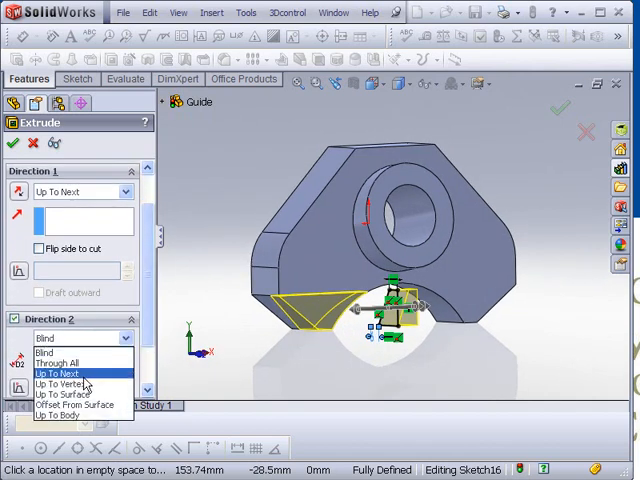
{"action": "left_click", "coordinate": [65, 373]}
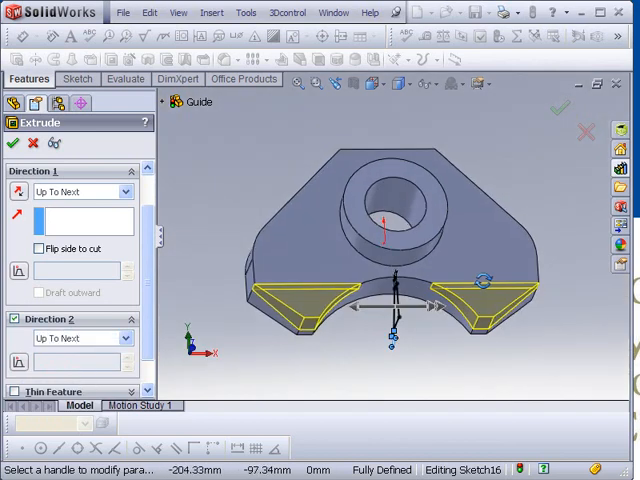
{"action": "left_click", "coordinate": [14, 143]}
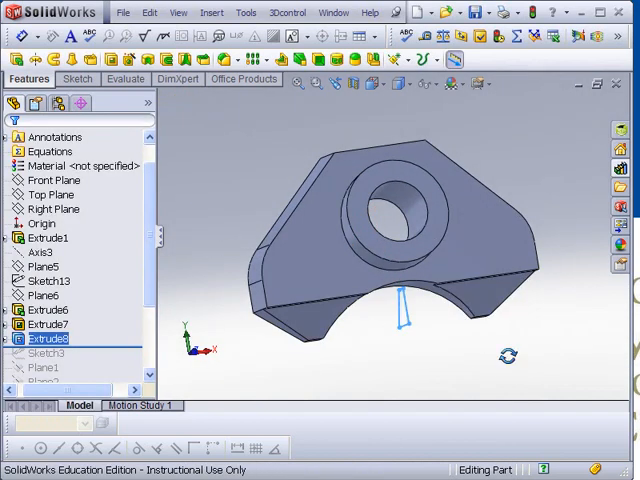